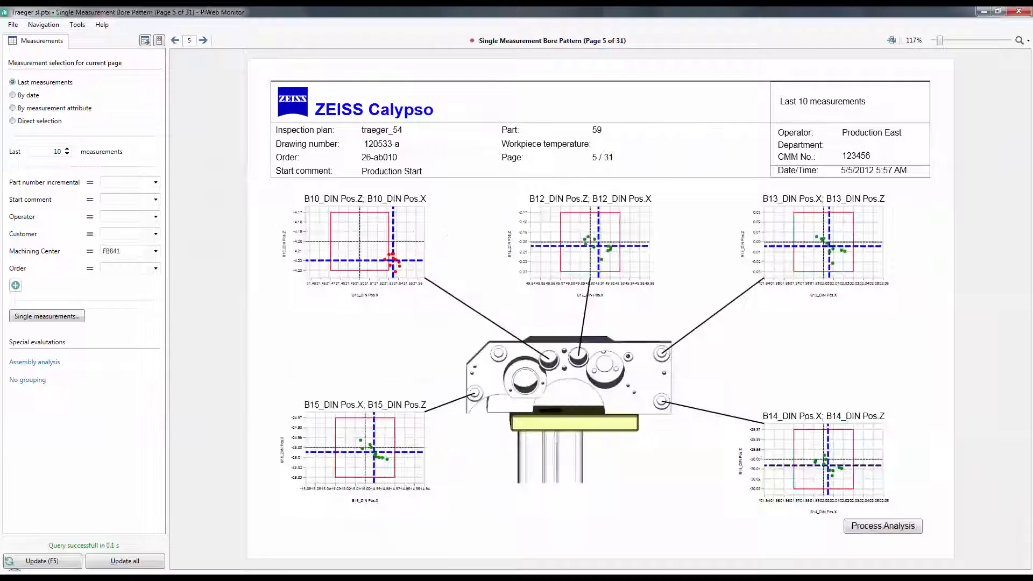
# Close the Traeger bore-pattern report and show the start dialog of recent and generic reports
pyautogui.click(204, 40)
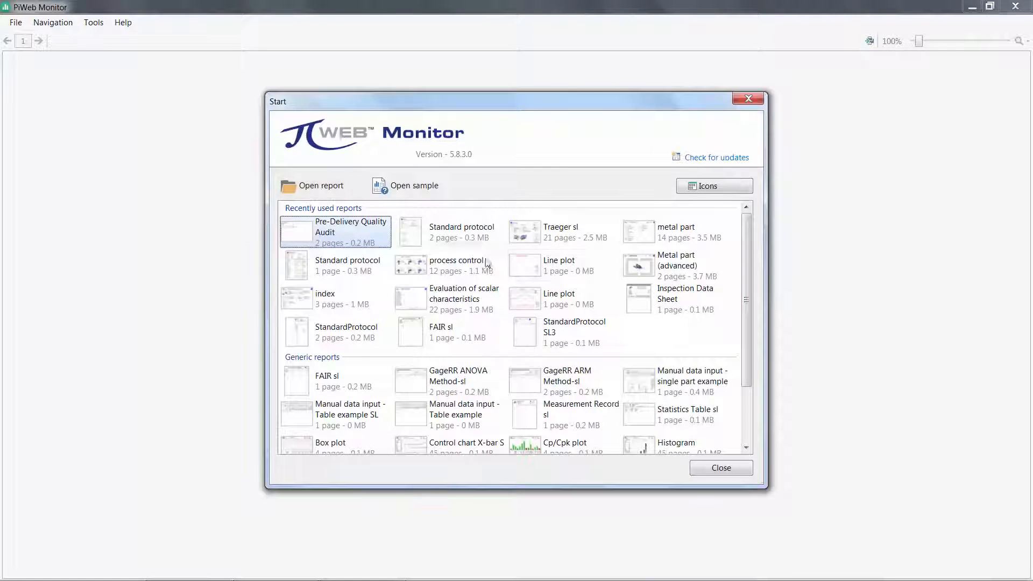
# Open the 'metal part' report from Recently used reports, landing on its 13-page table of contents
pyautogui.scroll(-3)
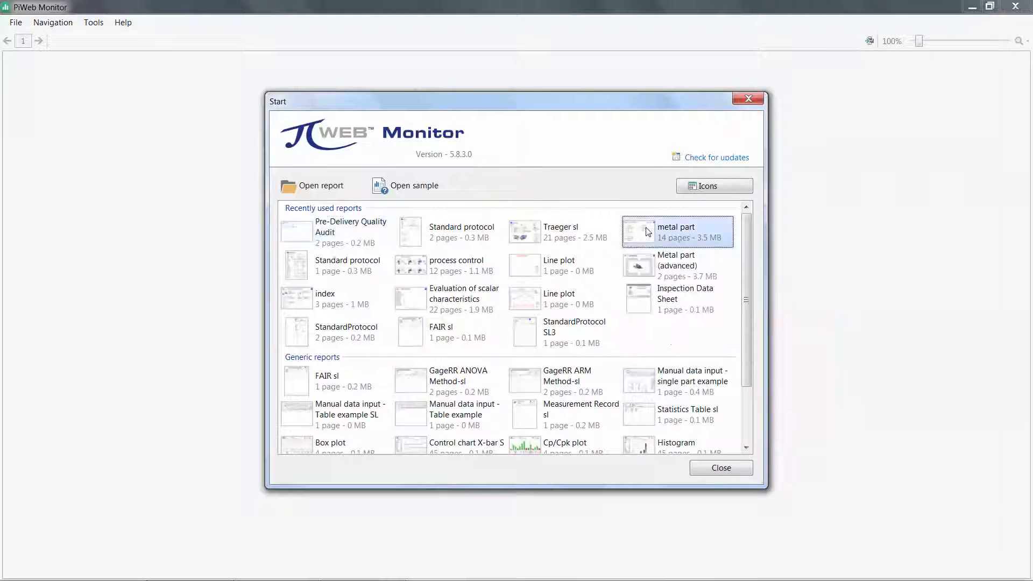
pyautogui.doubleClick(677, 231)
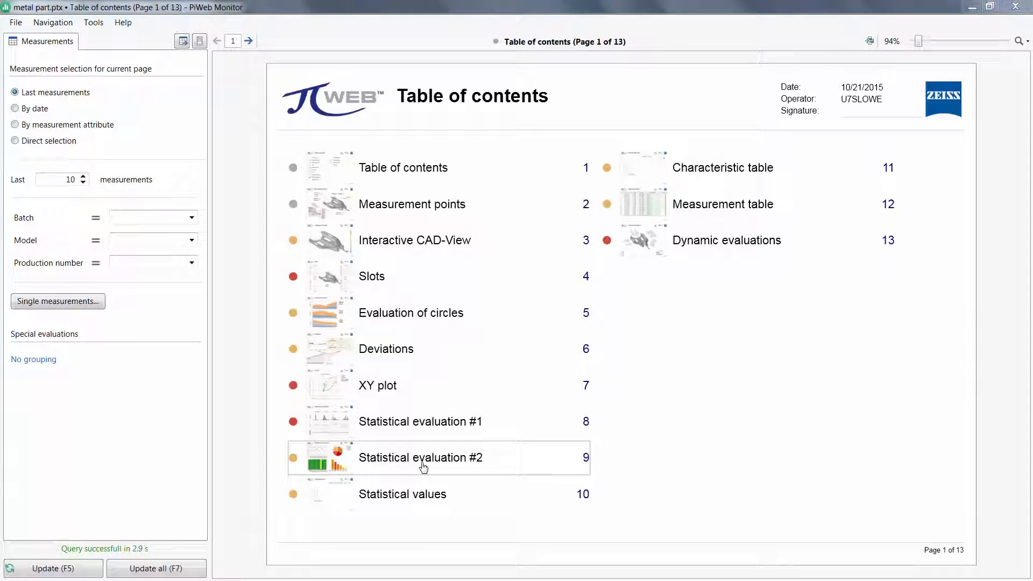
# Jump to the Statistical evaluation #2 page, then return to page 1
pyautogui.doubleClick(421, 457)
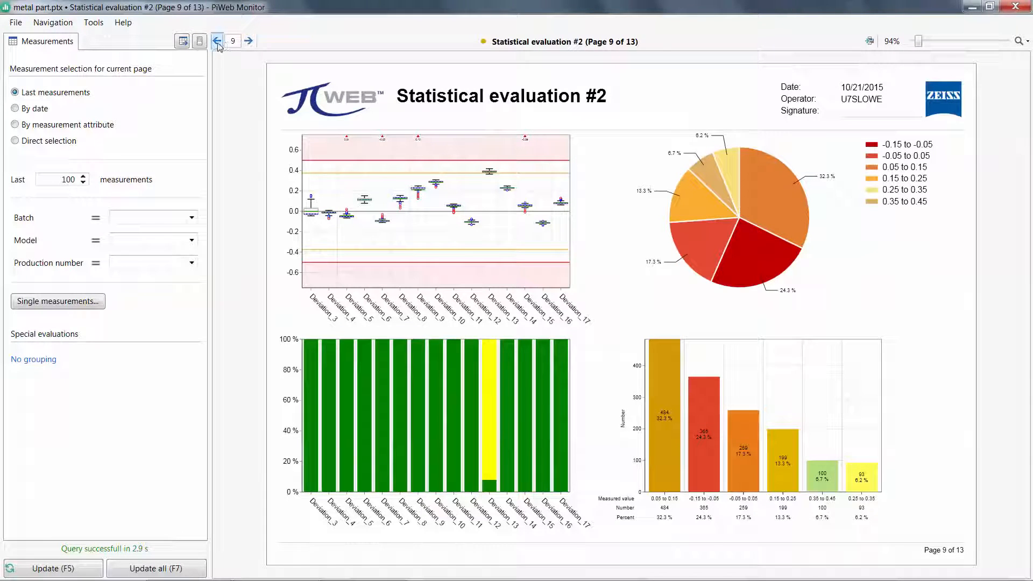
pyautogui.moveTo(248, 41)
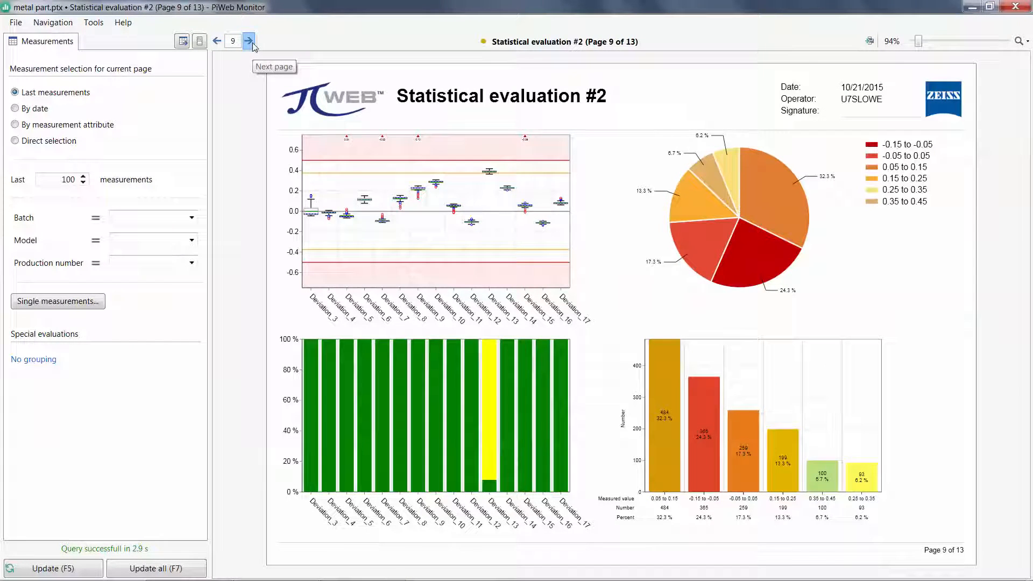
pyautogui.click(249, 41)
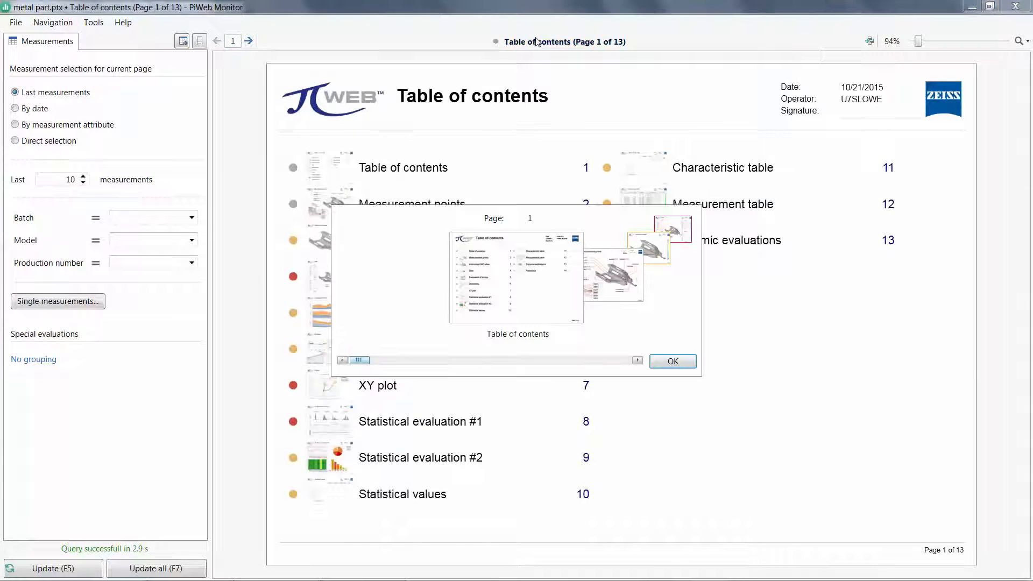
# Browse the page previews and go to the Slots page (page 4 of 13)
pyautogui.moveTo(356, 360); pyautogui.dragTo(382, 360)
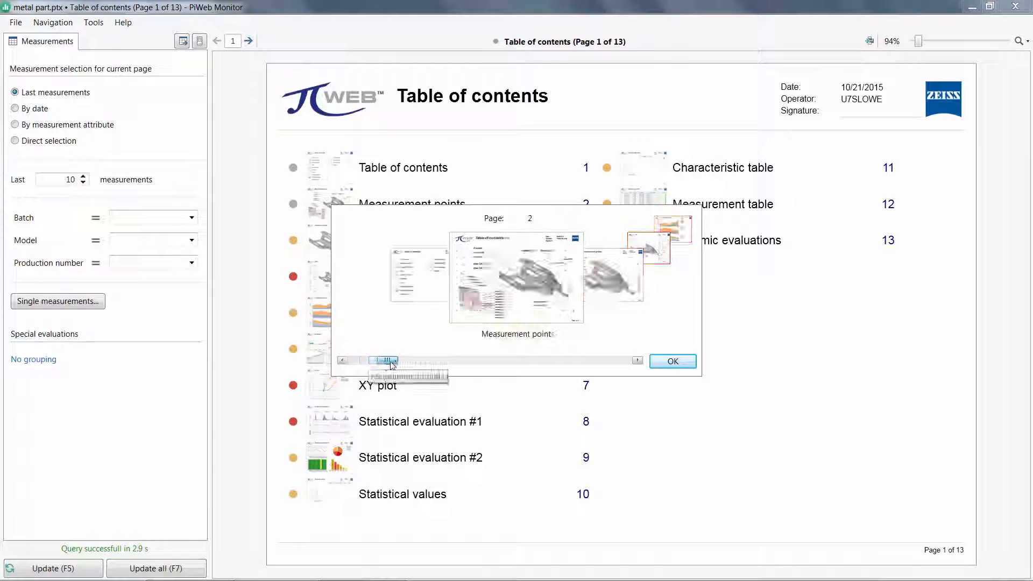
pyautogui.moveTo(385, 361); pyautogui.dragTo(549, 361)
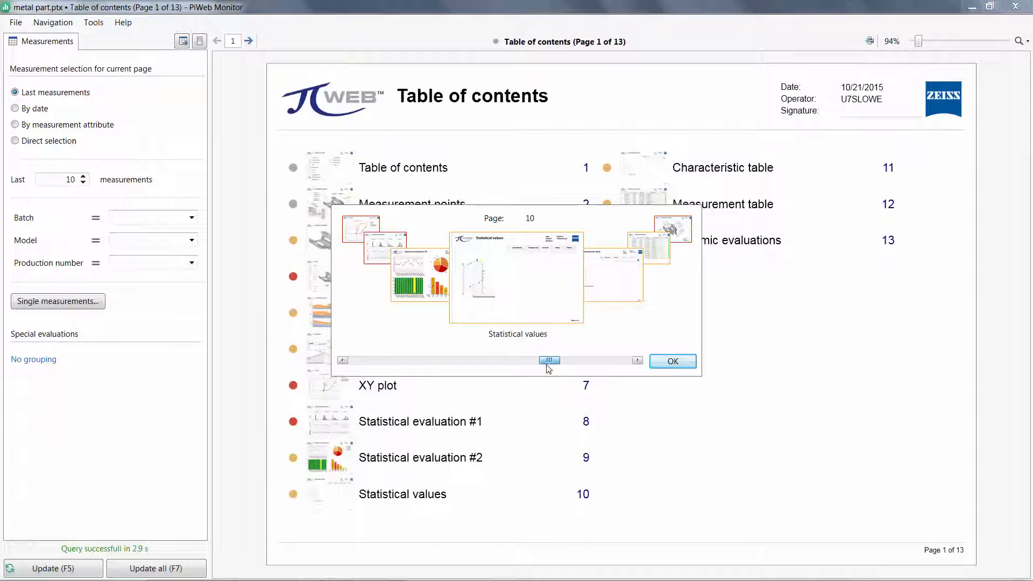
pyautogui.moveTo(549, 360); pyautogui.dragTo(419, 361)
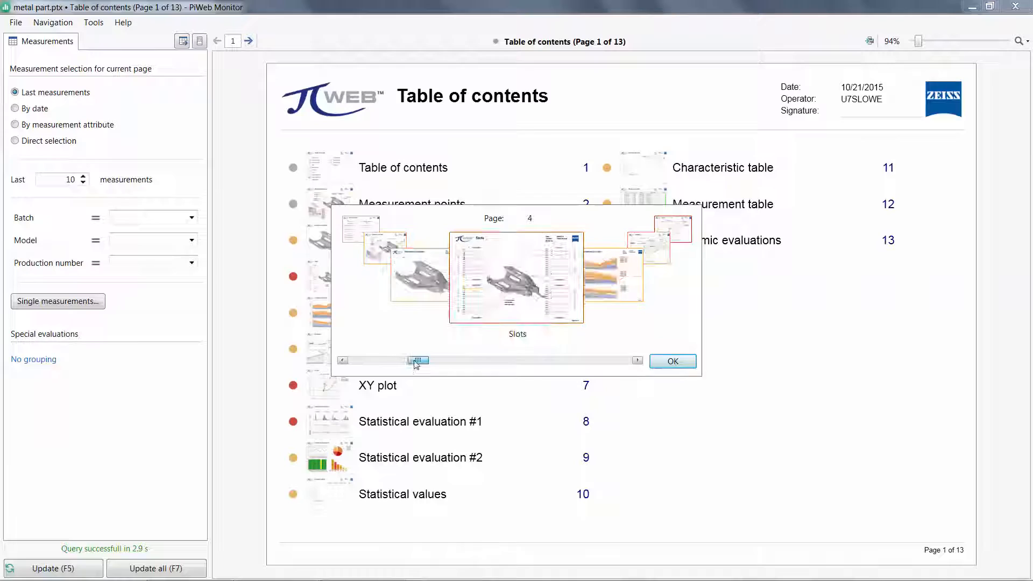
pyautogui.click(671, 362)
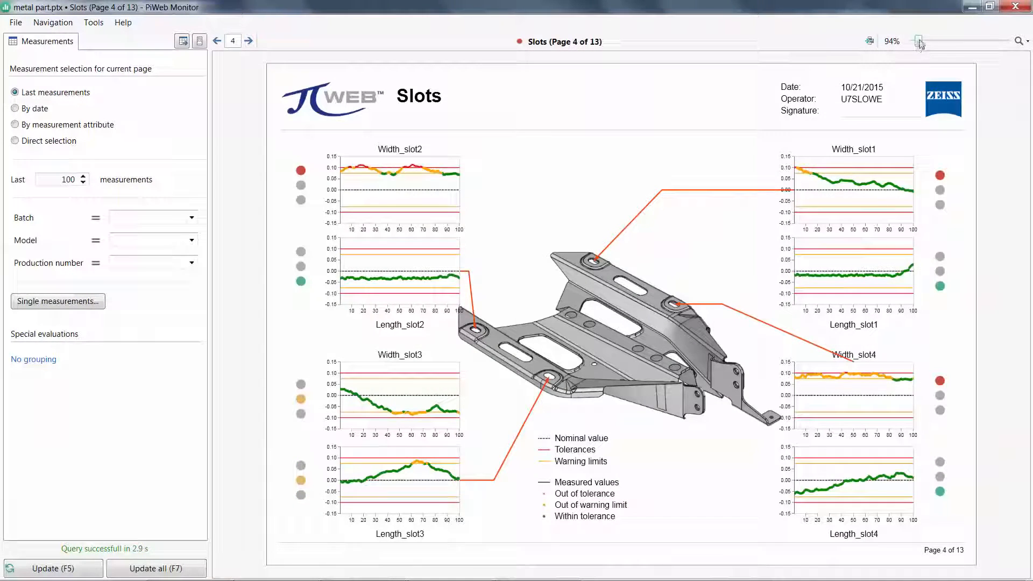
# Magnify the Slots page and raise the last-measurements count from 100 to 200
pyautogui.click(919, 42)
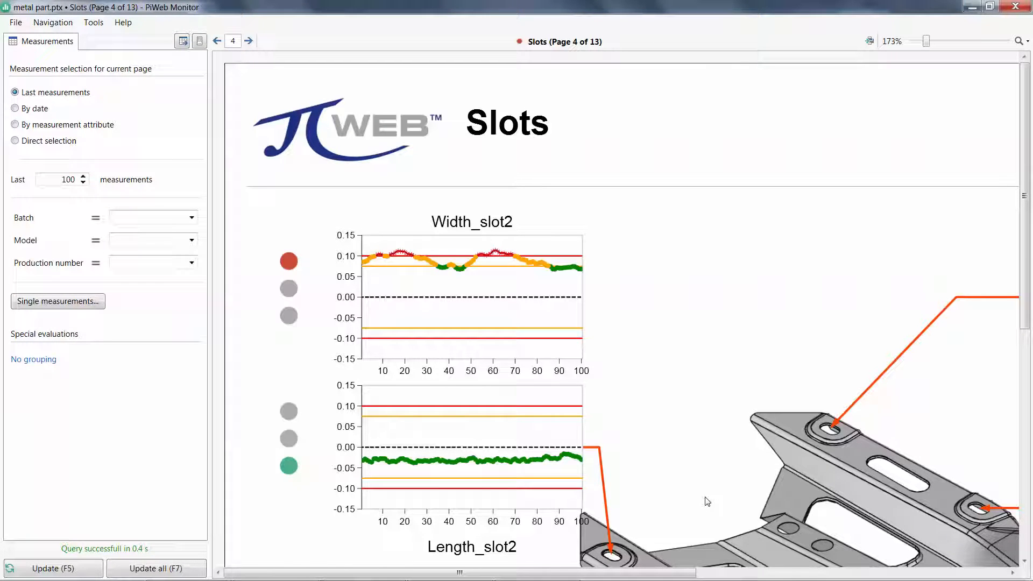
pyautogui.click(59, 180)
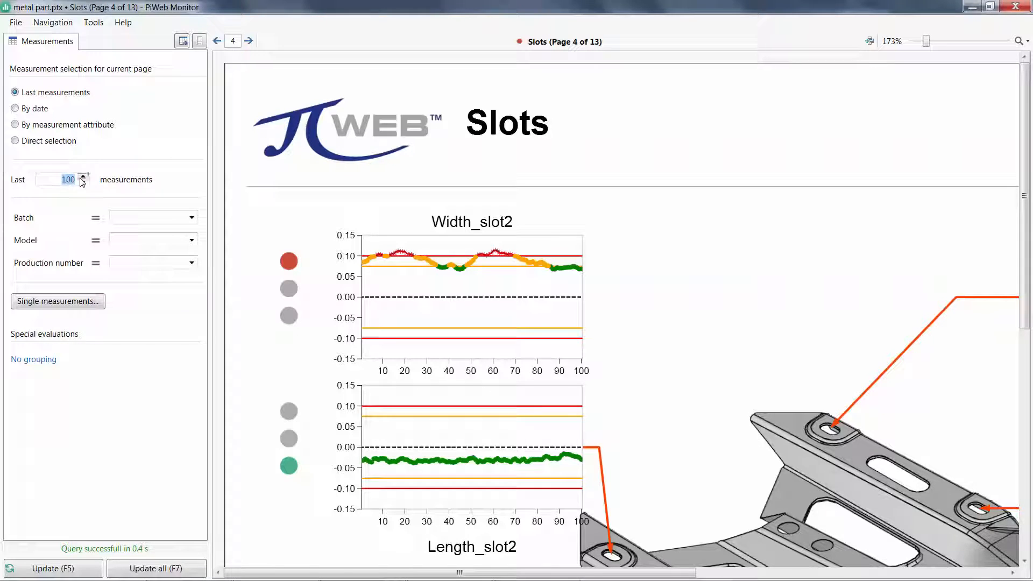
pyautogui.click(83, 177)
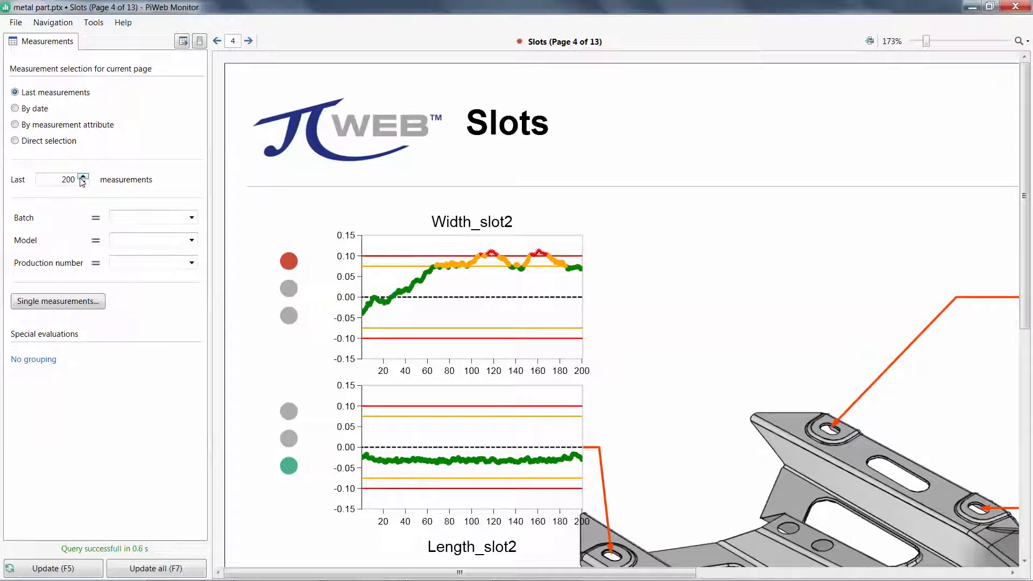
pyautogui.click(14, 108)
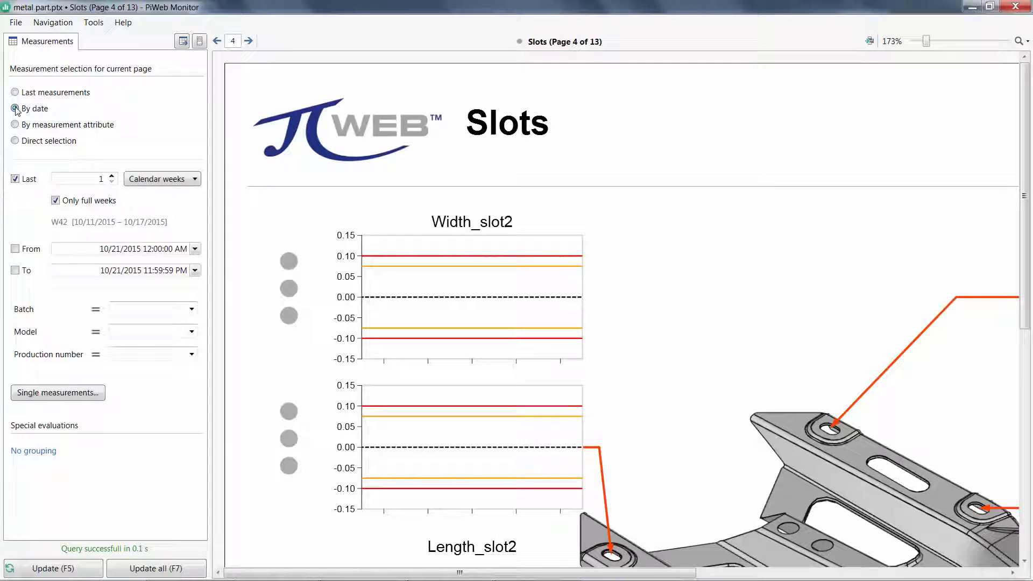
# Filter measurements by the Batch attribute with value 7, then switch to direct selection
pyautogui.click(14, 125)
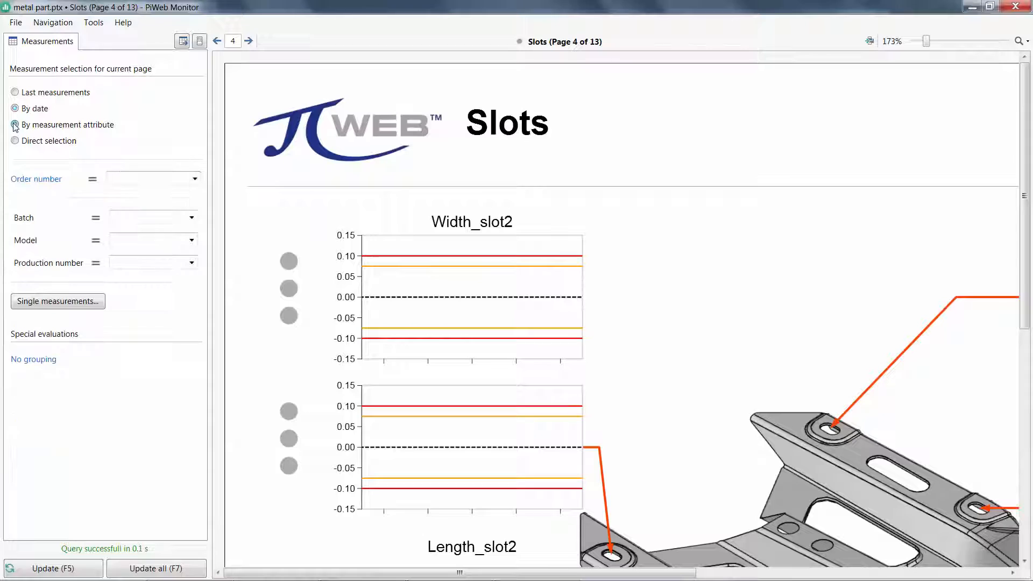
pyautogui.click(14, 125)
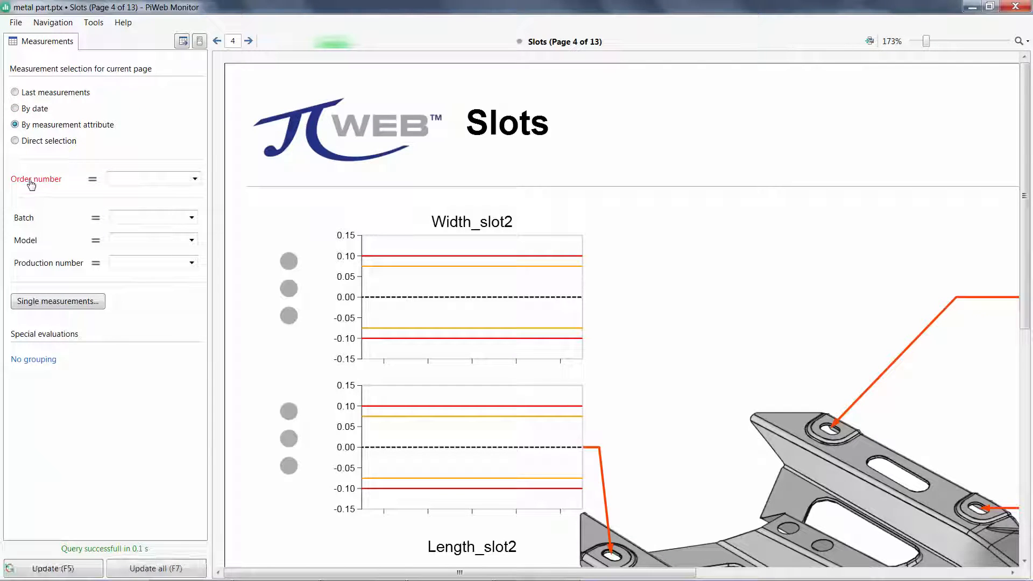
pyautogui.click(194, 179)
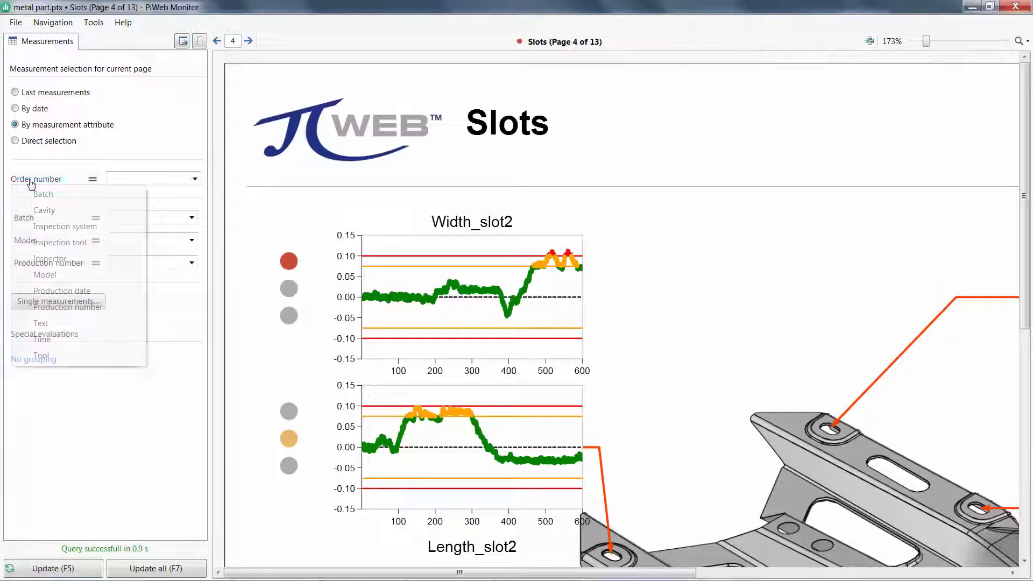
pyautogui.click(43, 193)
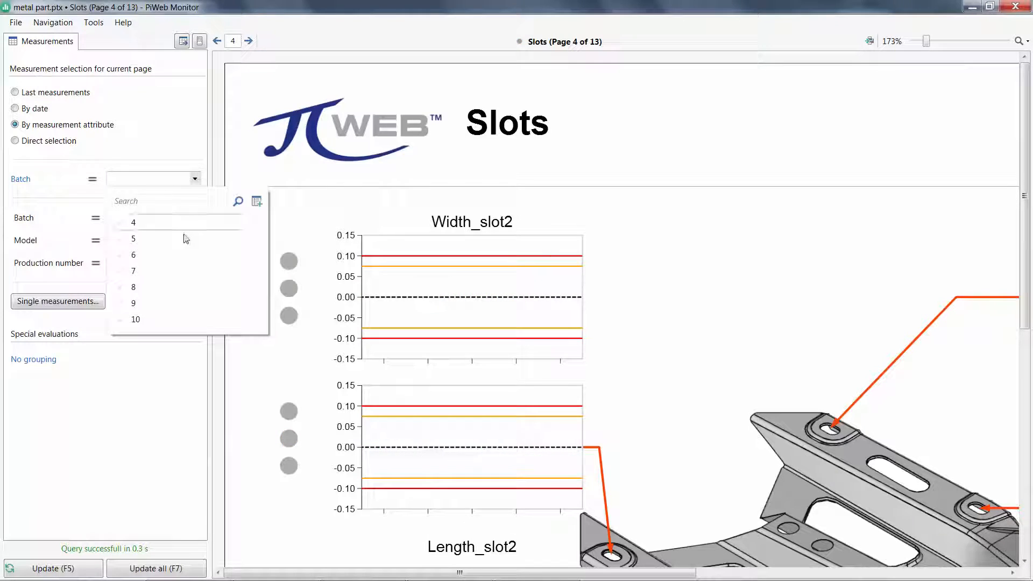
pyautogui.click(134, 270)
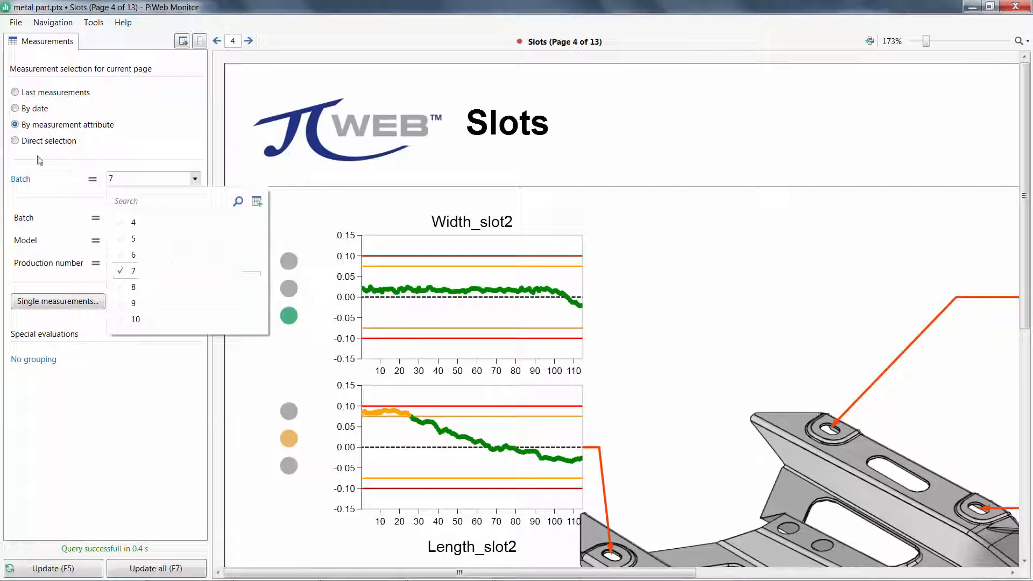
pyautogui.click(14, 140)
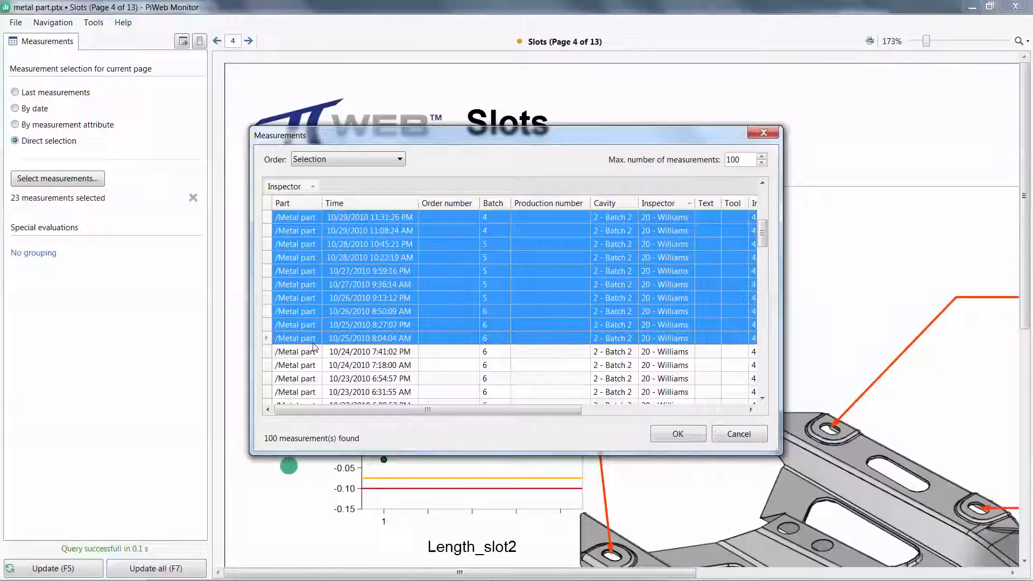
# Confirm the 23 selected measurements, return to latest measurements and clear the batch 5 filter
pyautogui.click(676, 434)
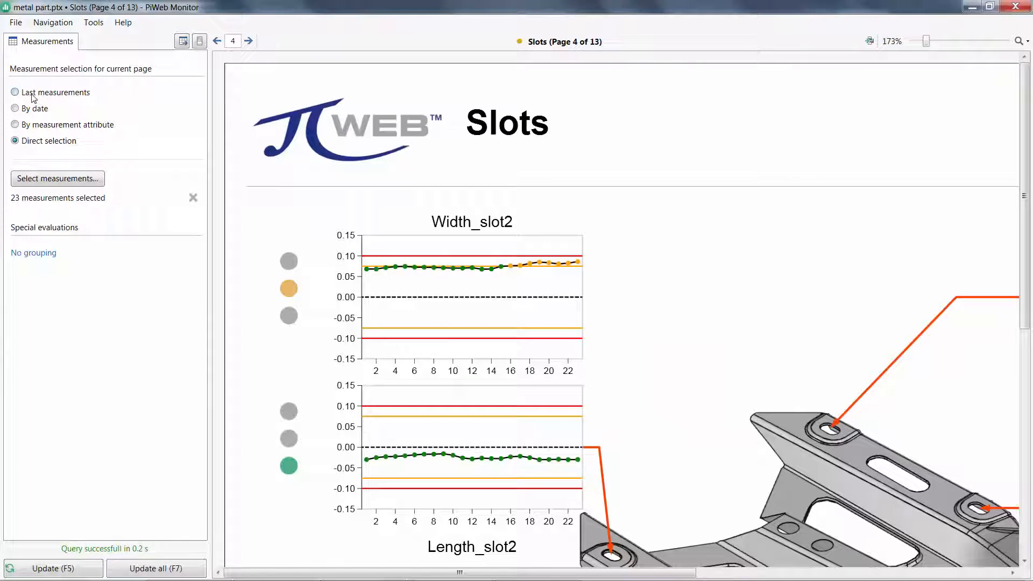
pyautogui.click(14, 93)
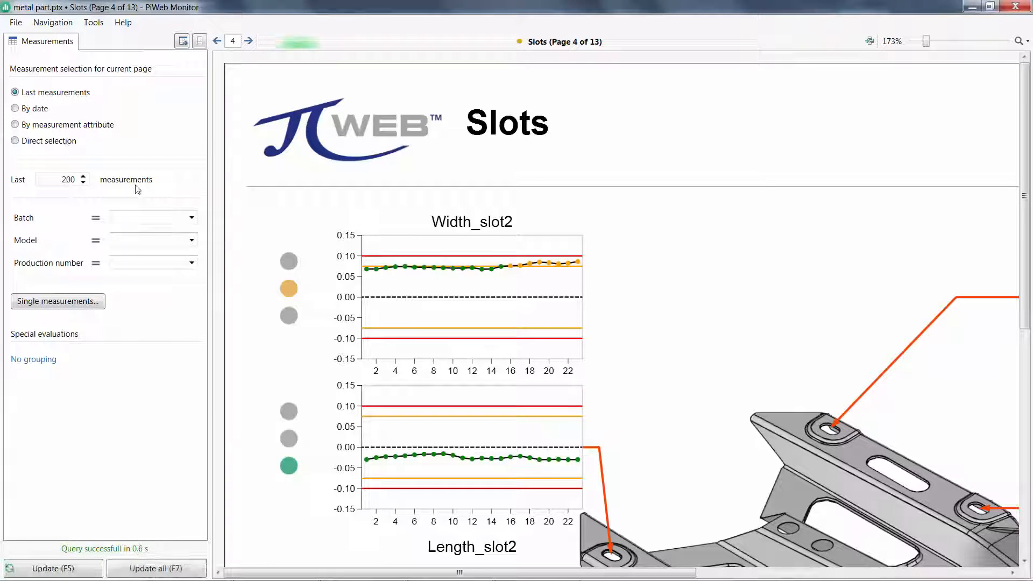
pyautogui.click(191, 217)
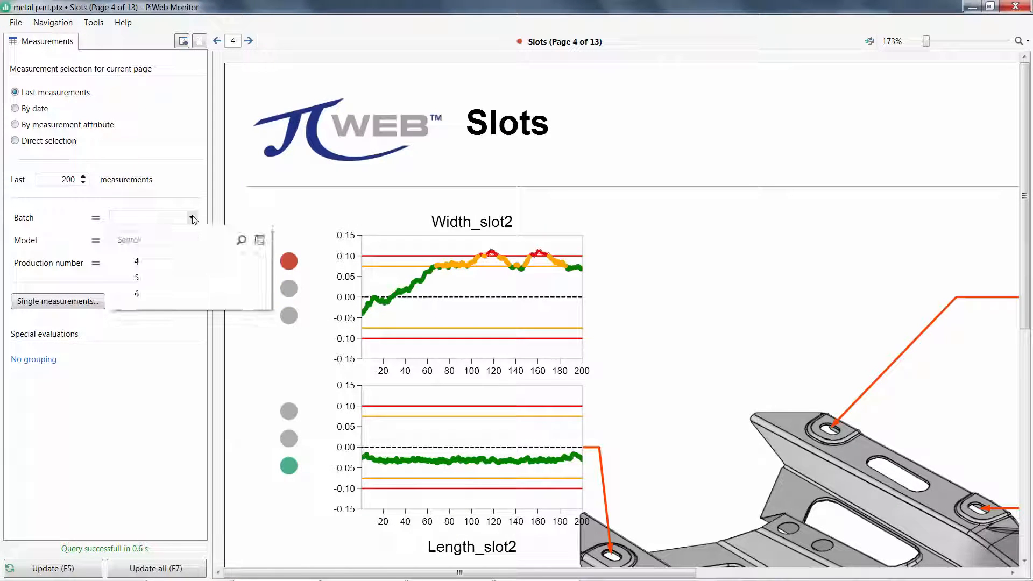
pyautogui.click(137, 276)
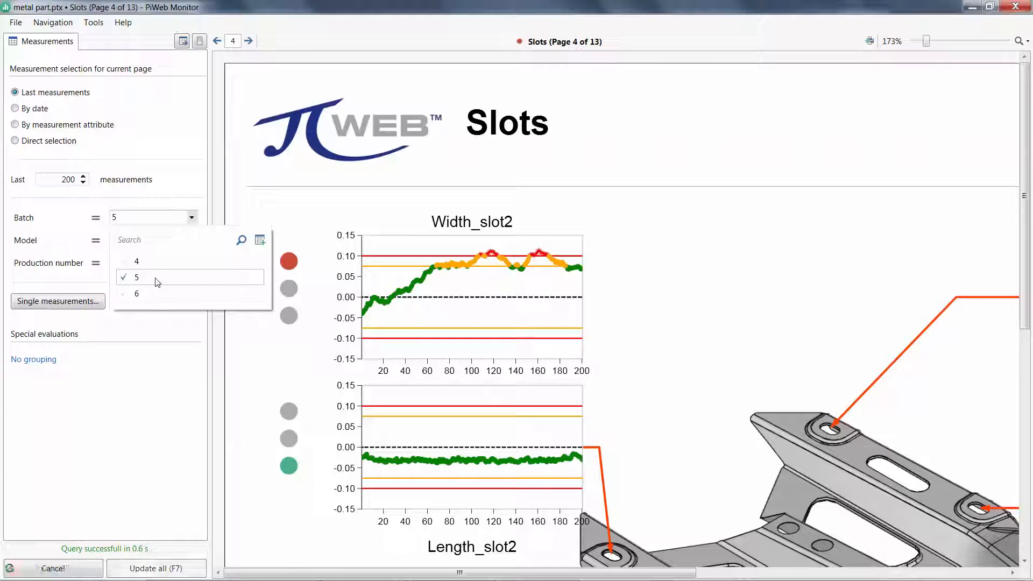
pyautogui.click(137, 276)
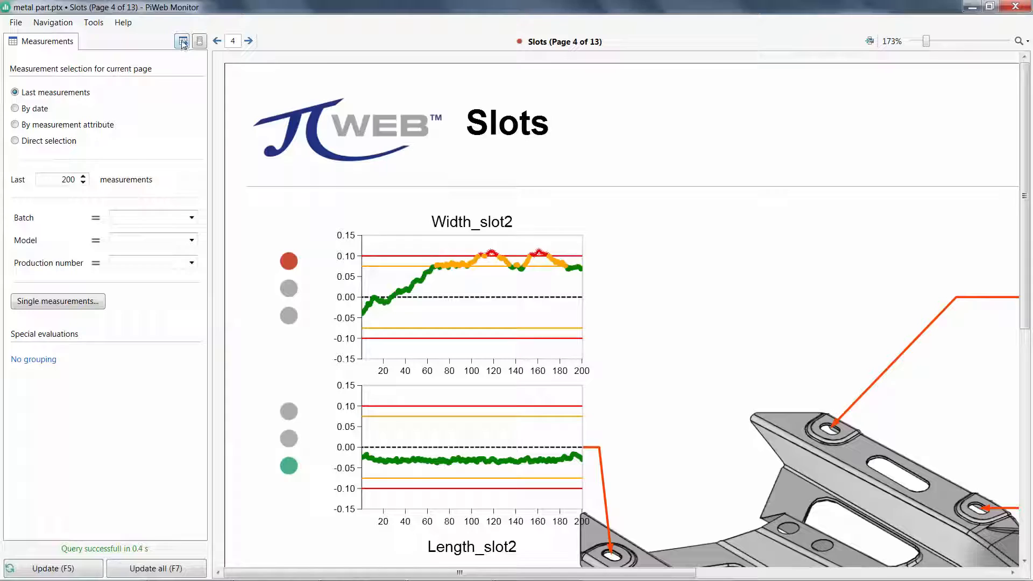
# Add Cavity to the immediately available filters in the measurement selection configuration, leaving it unset
pyautogui.click(183, 41)
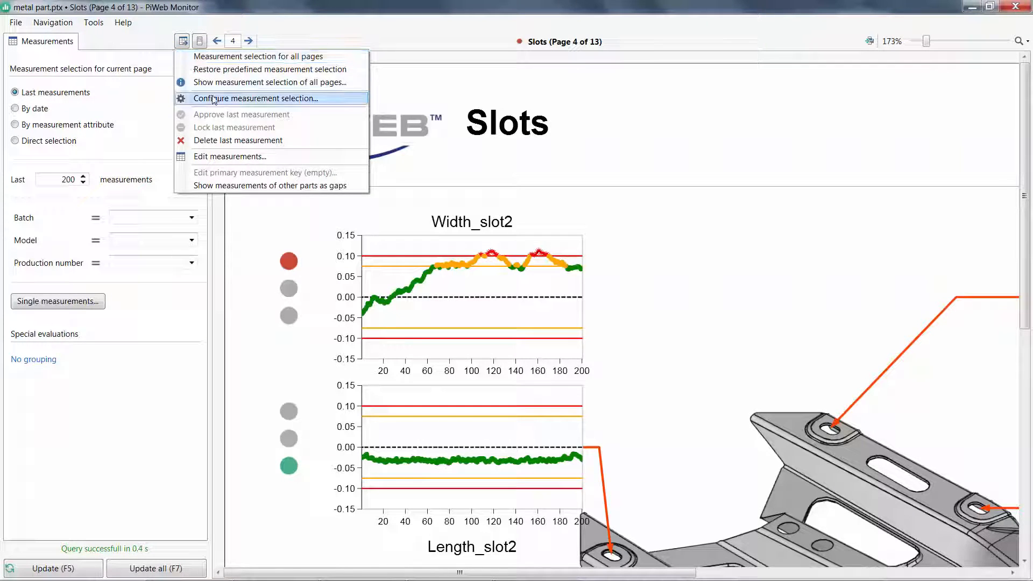
pyautogui.click(256, 98)
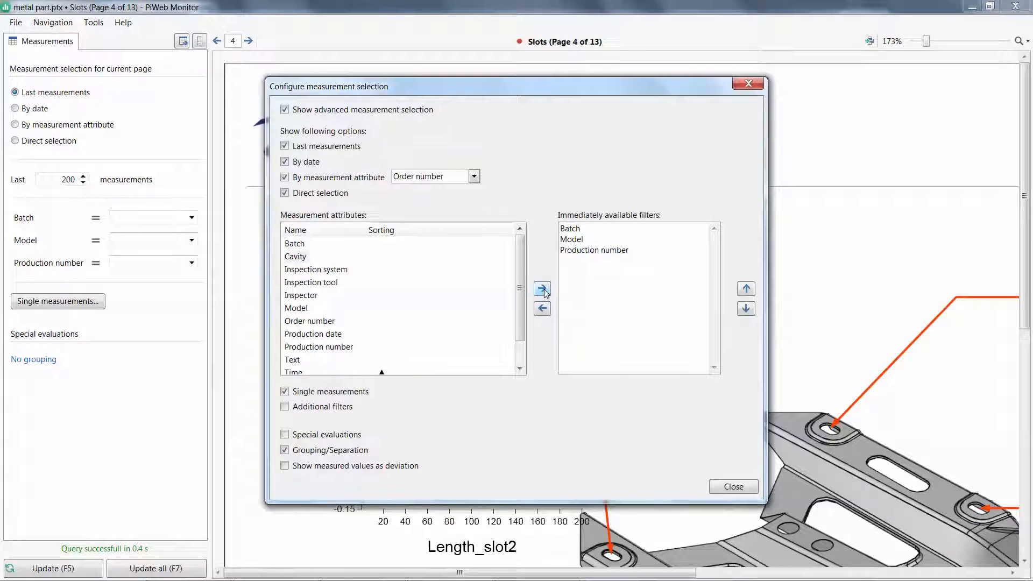
pyautogui.click(541, 288)
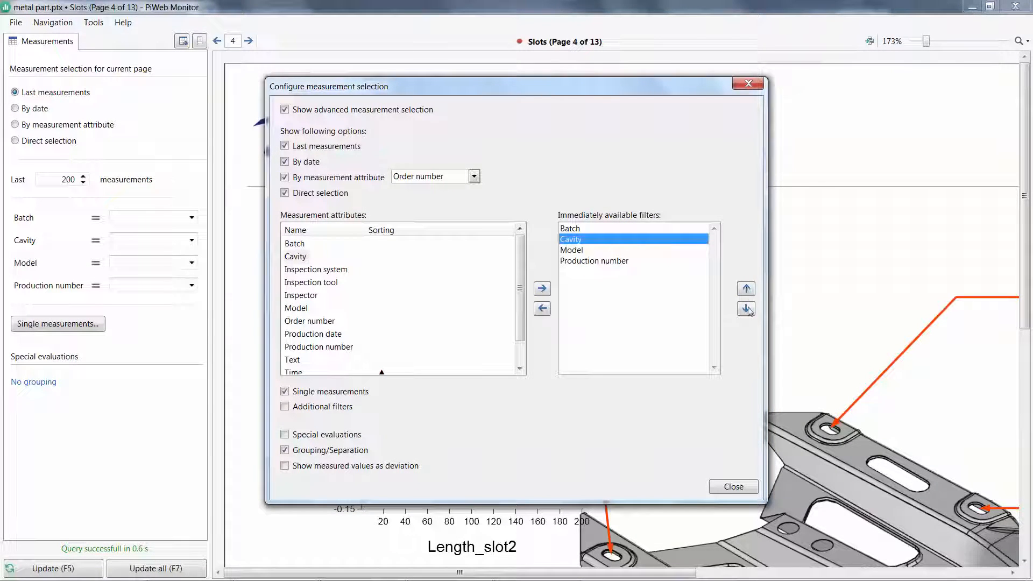
pyautogui.click(731, 487)
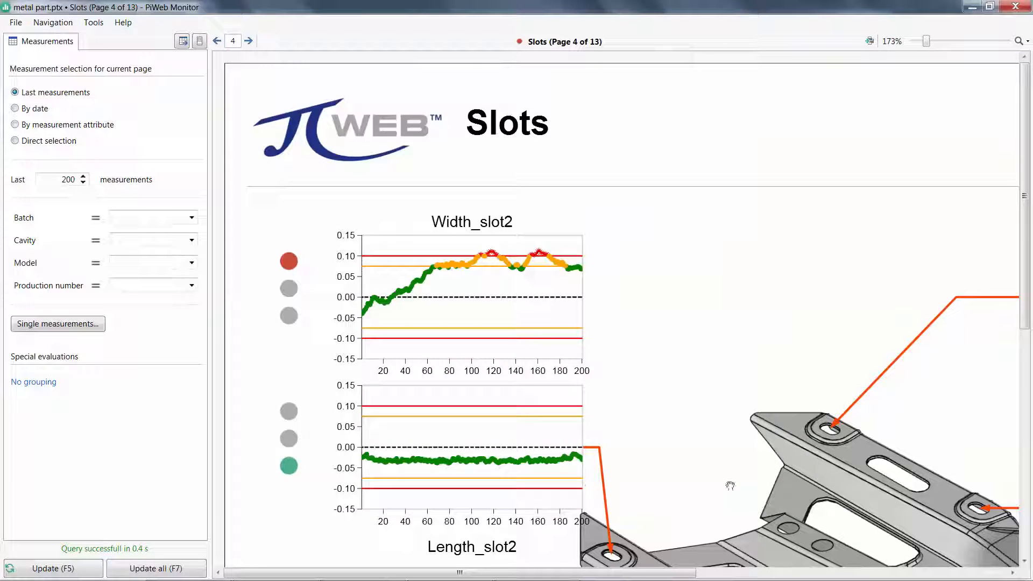
pyautogui.click(192, 240)
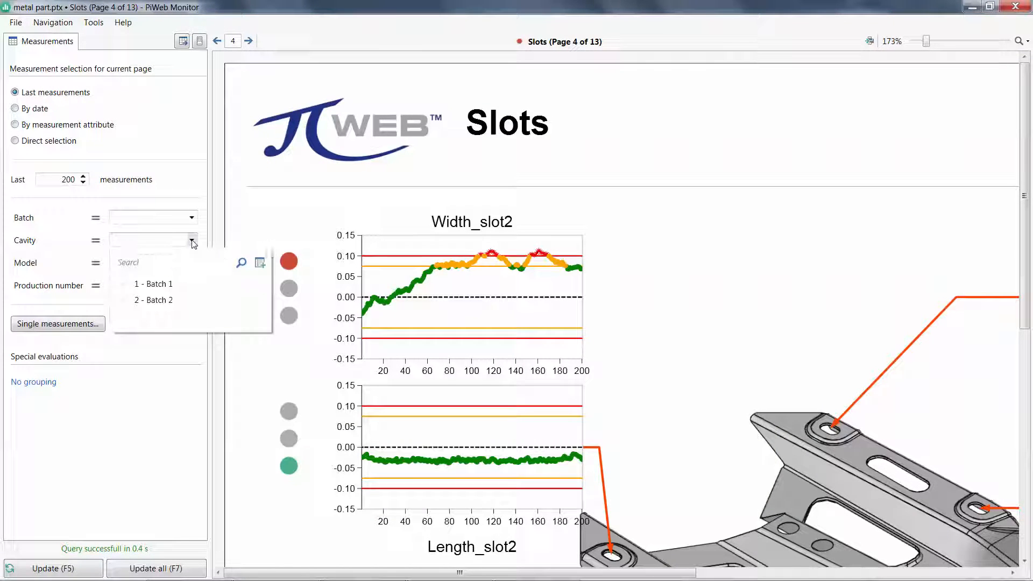
pyautogui.click(153, 300)
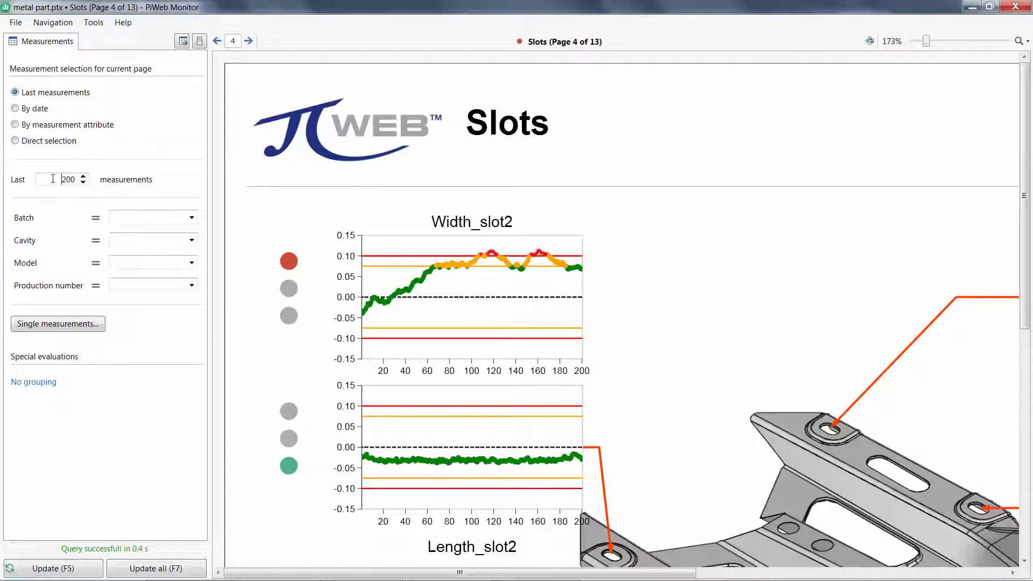
# Use the last 1000 measurements grouped by Batch as box plots and fit the Slots page to the window
pyautogui.click(83, 183)
pyautogui.write('1000')
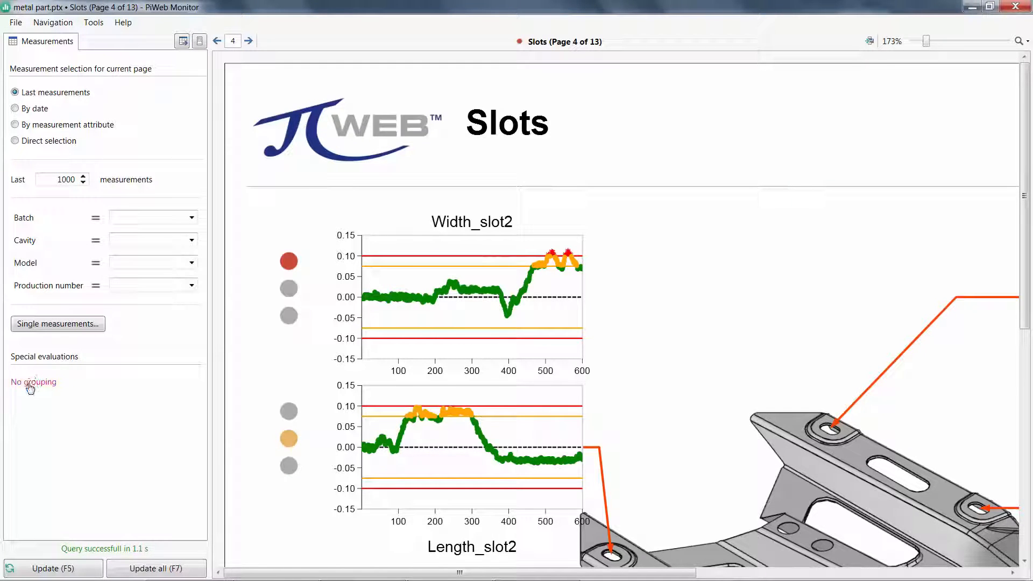
pyautogui.click(33, 381)
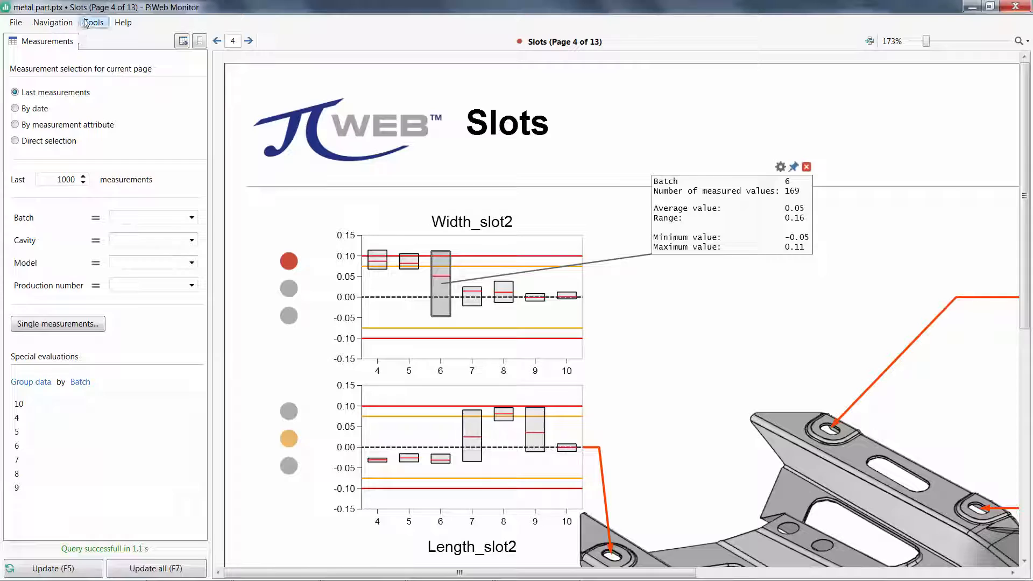
pyautogui.click(93, 21)
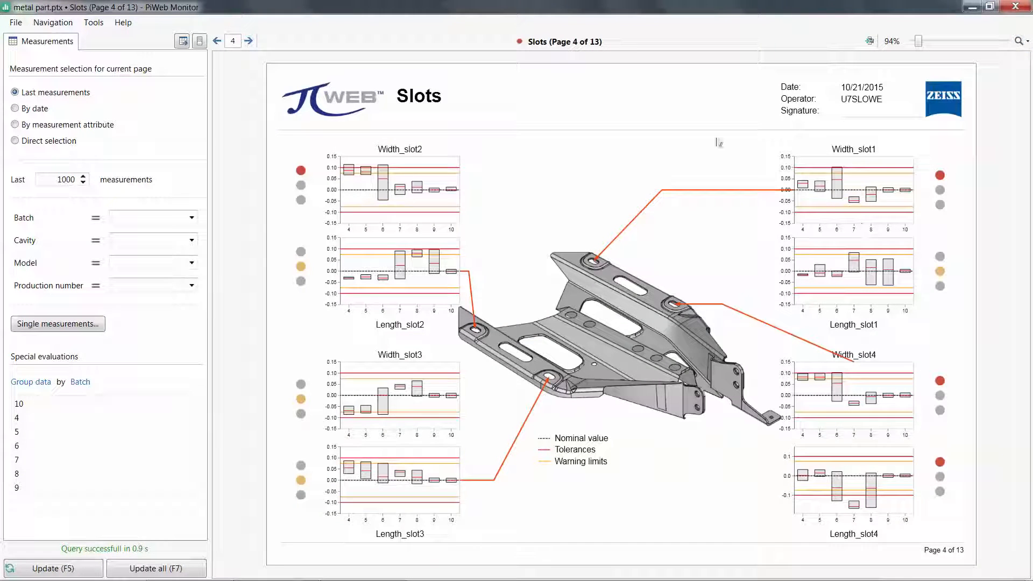
# Open the First Article Inspection Report from the start window and bind Bracket BOTTOM and TOP Flatness1 characteristics
pyautogui.click(123, 21)
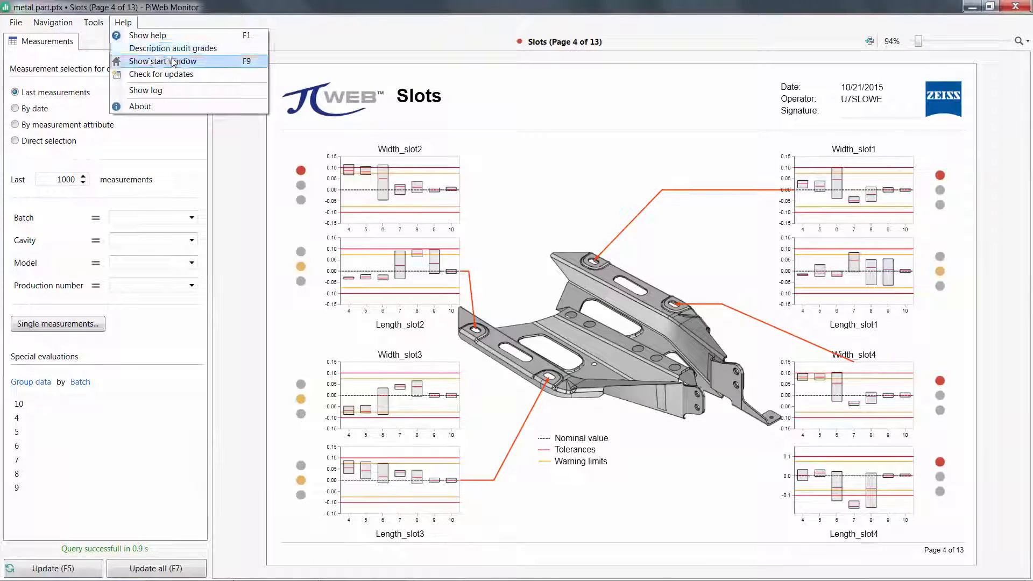
pyautogui.click(163, 60)
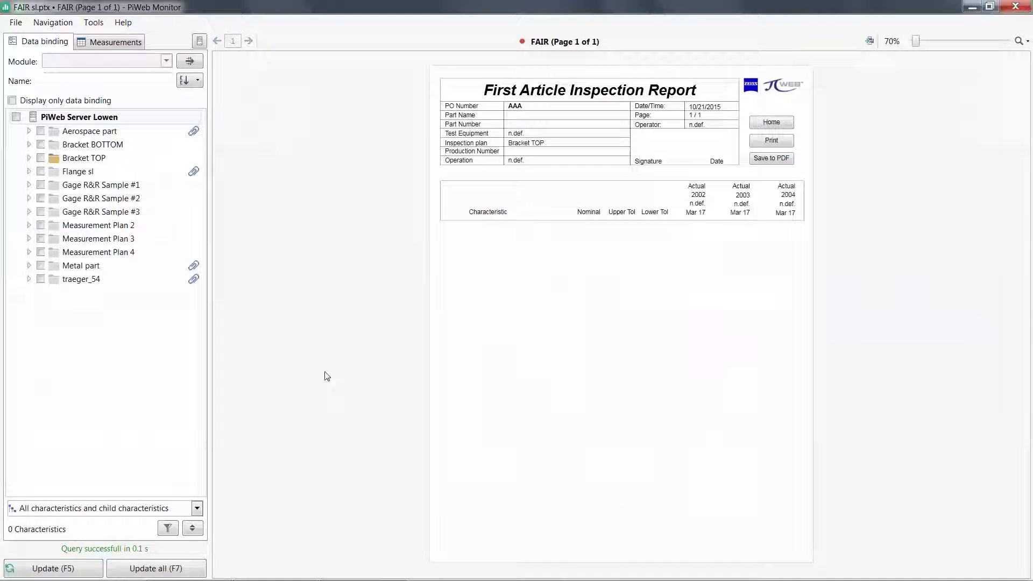
pyautogui.click(93, 144)
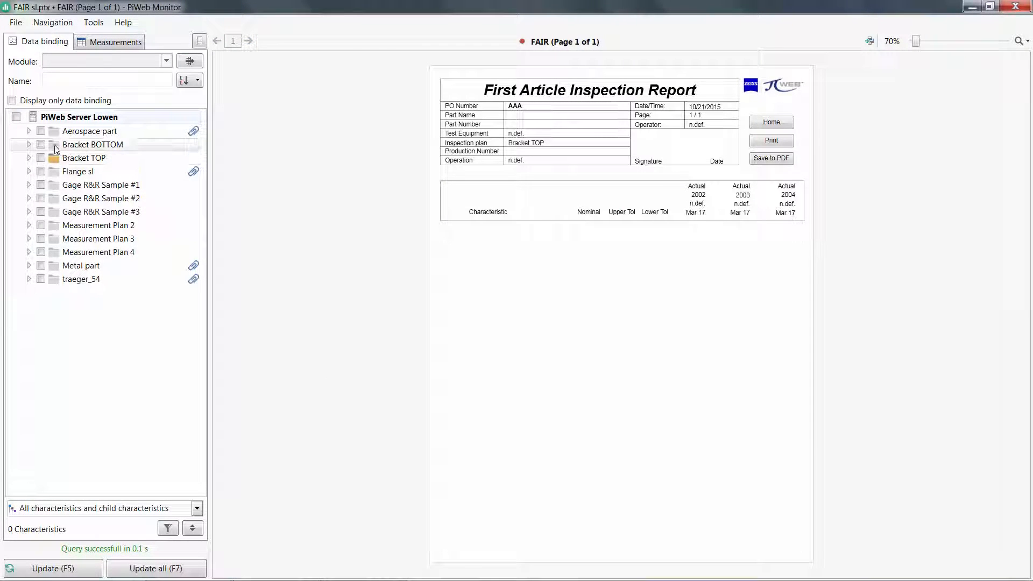
pyautogui.click(40, 145)
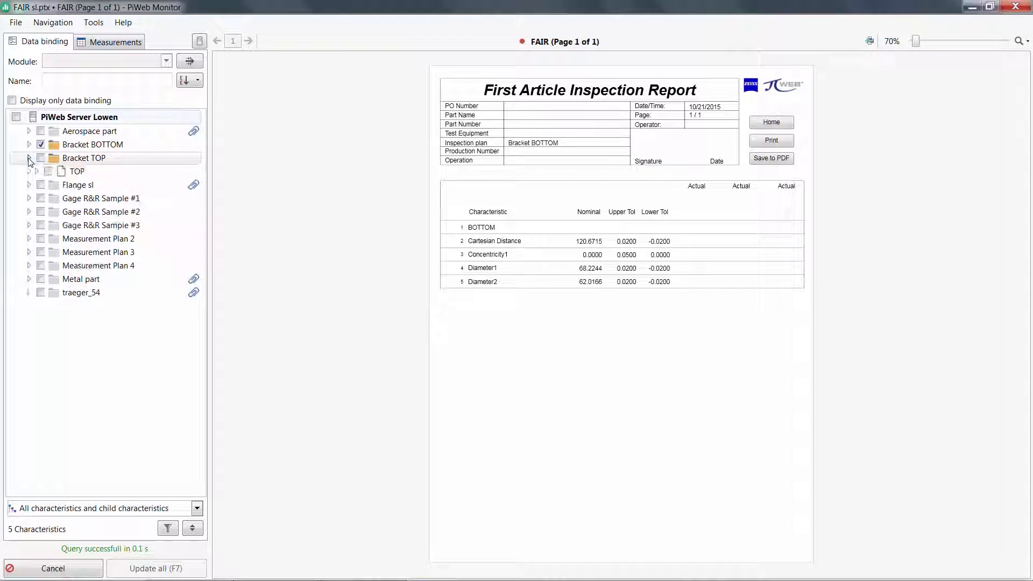
pyautogui.click(37, 171)
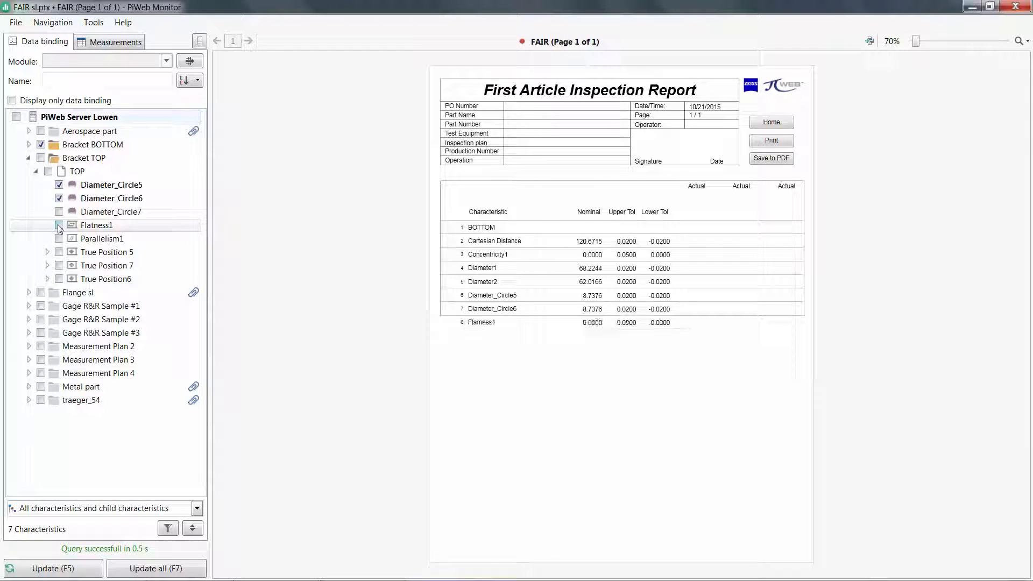
pyautogui.click(58, 225)
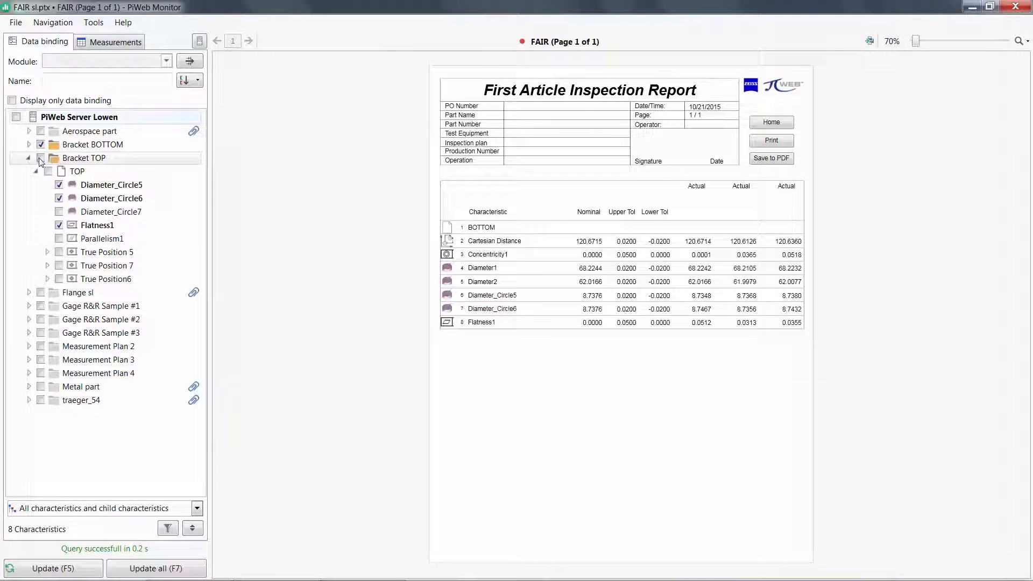
# Clear the bound characteristics and bind the Aerospace part characteristics instead
pyautogui.rightClick(83, 157)
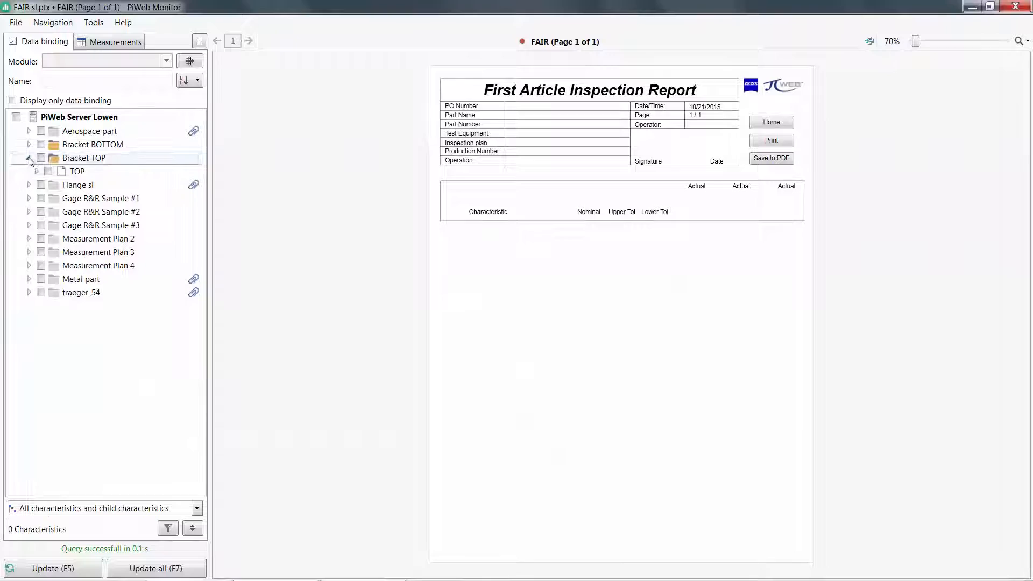
pyautogui.click(41, 131)
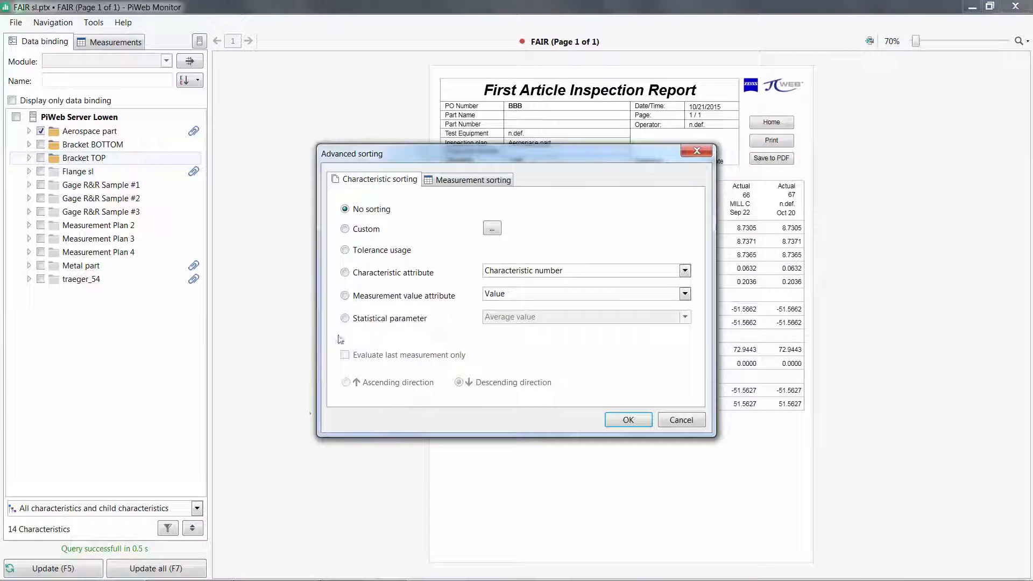
# Sort the 14 Aerospace characteristics by tolerance usage, revert to no sorting, then show the measurement selection settings
pyautogui.click(344, 250)
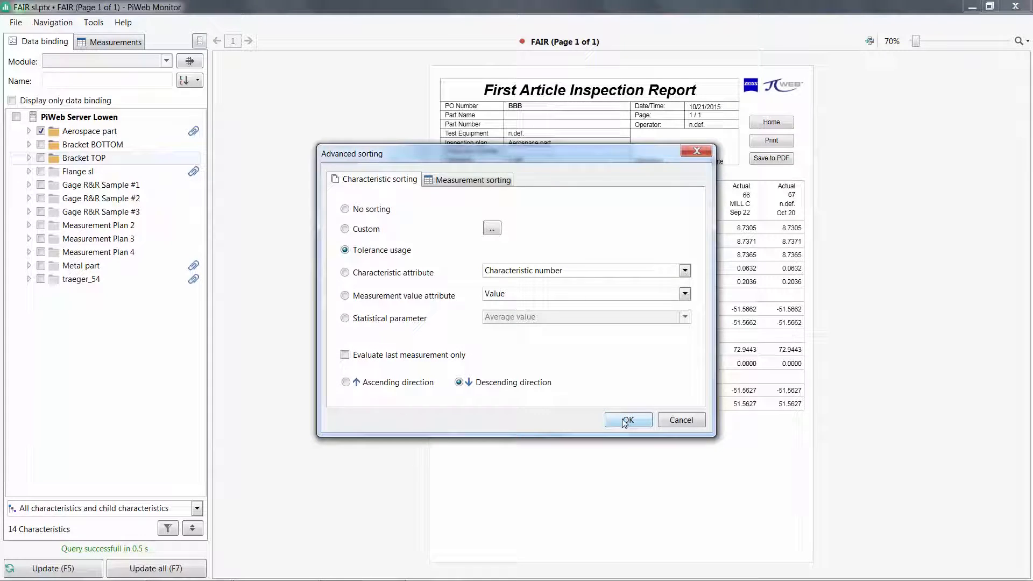
pyautogui.click(626, 419)
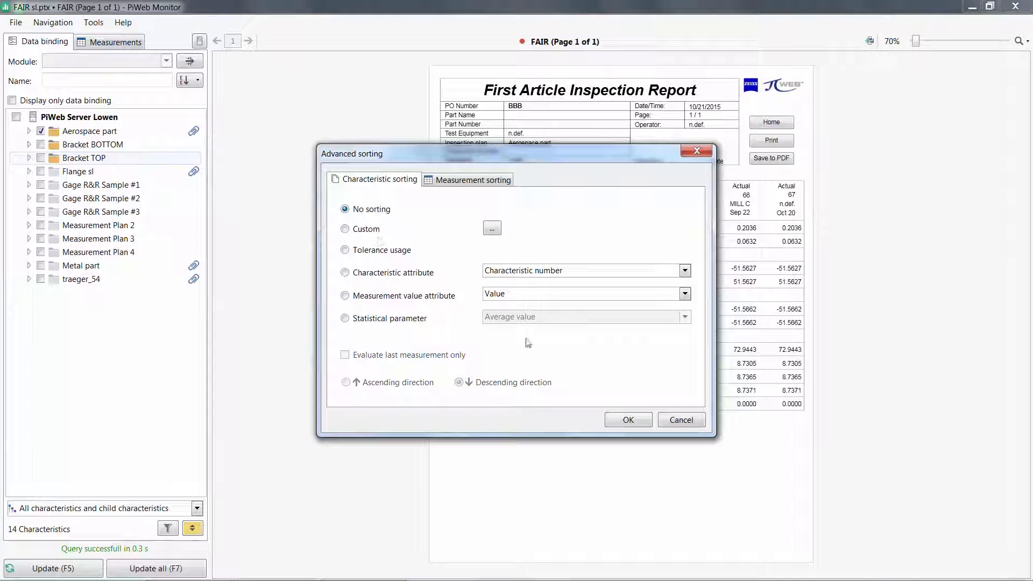
pyautogui.click(626, 419)
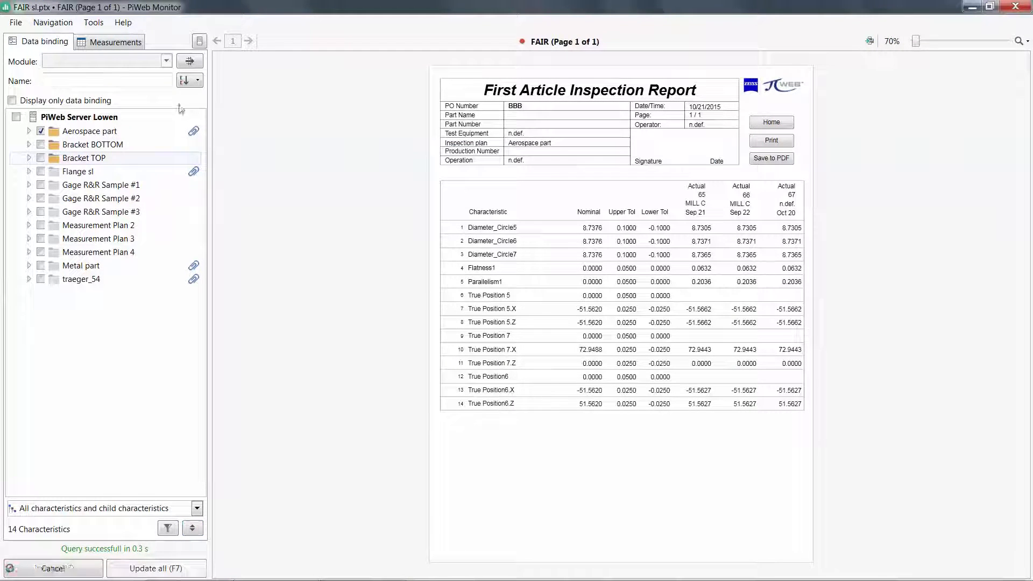
pyautogui.click(115, 42)
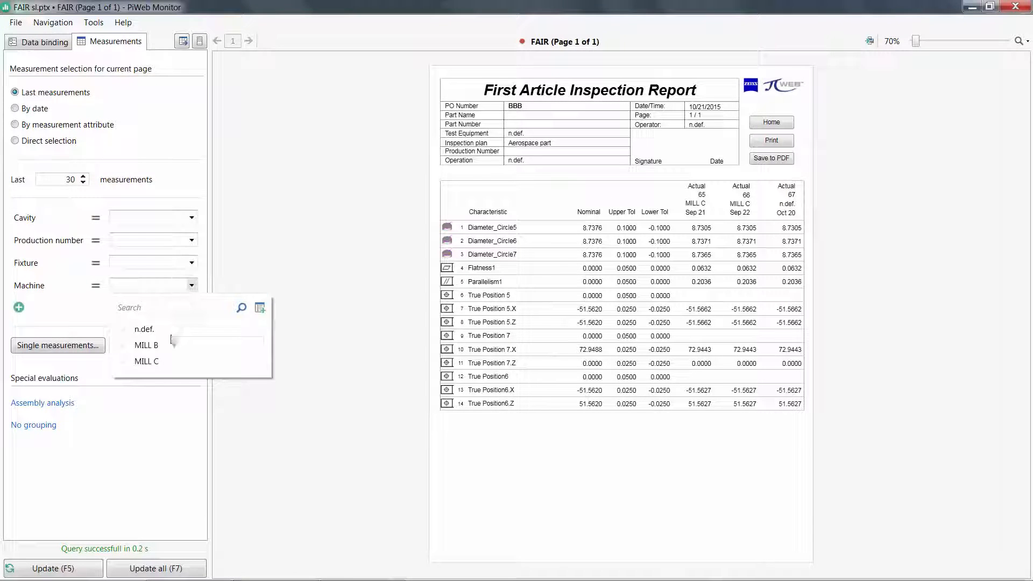
# Filter the inspection report's measurements to machine MILL C
pyautogui.click(146, 362)
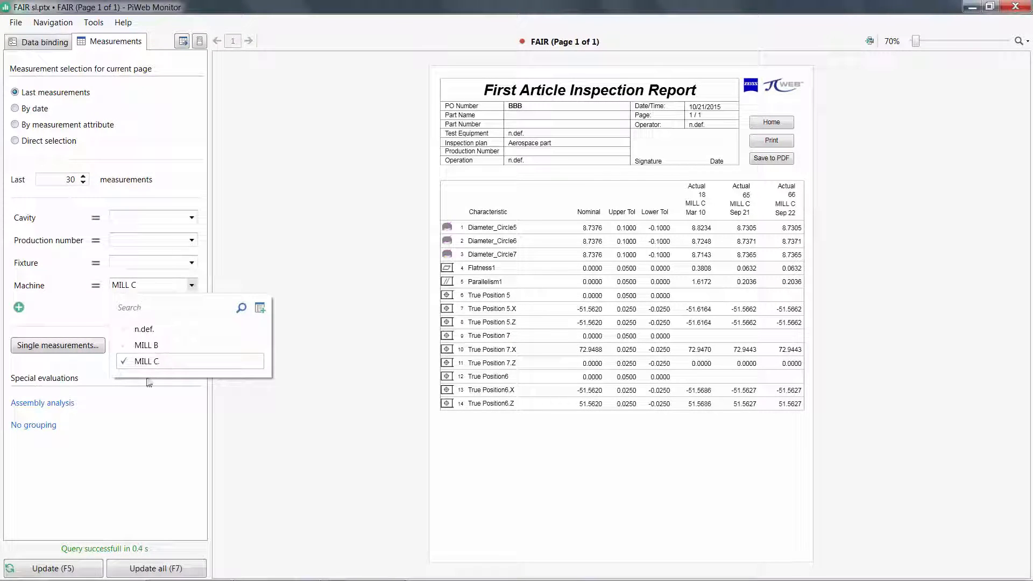